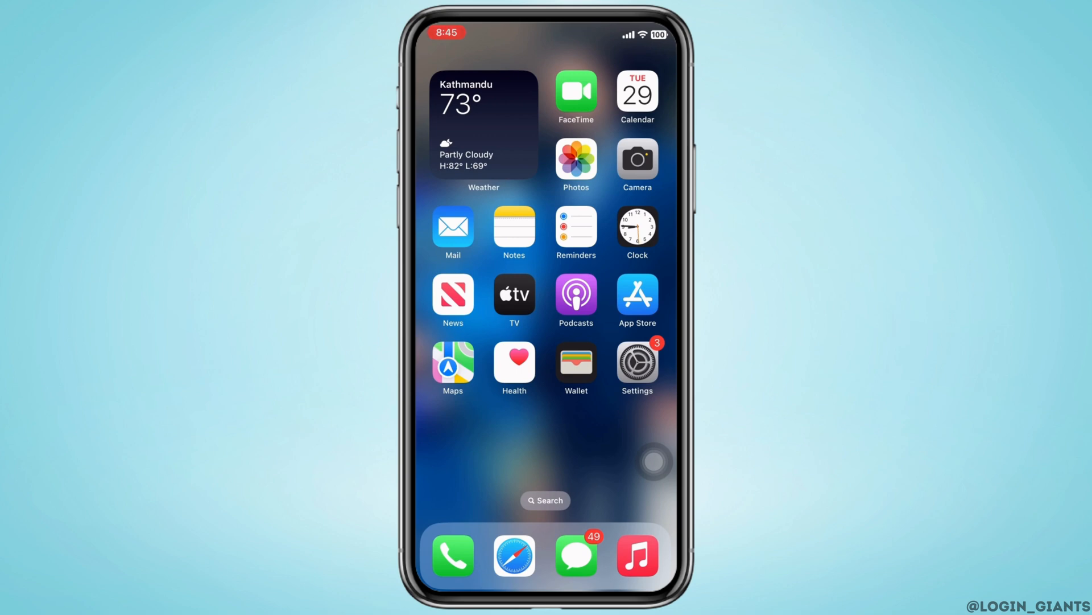
# Open Settings and reach General > iPhone Storage to see per-app sizes
pyautogui.click(636, 363)
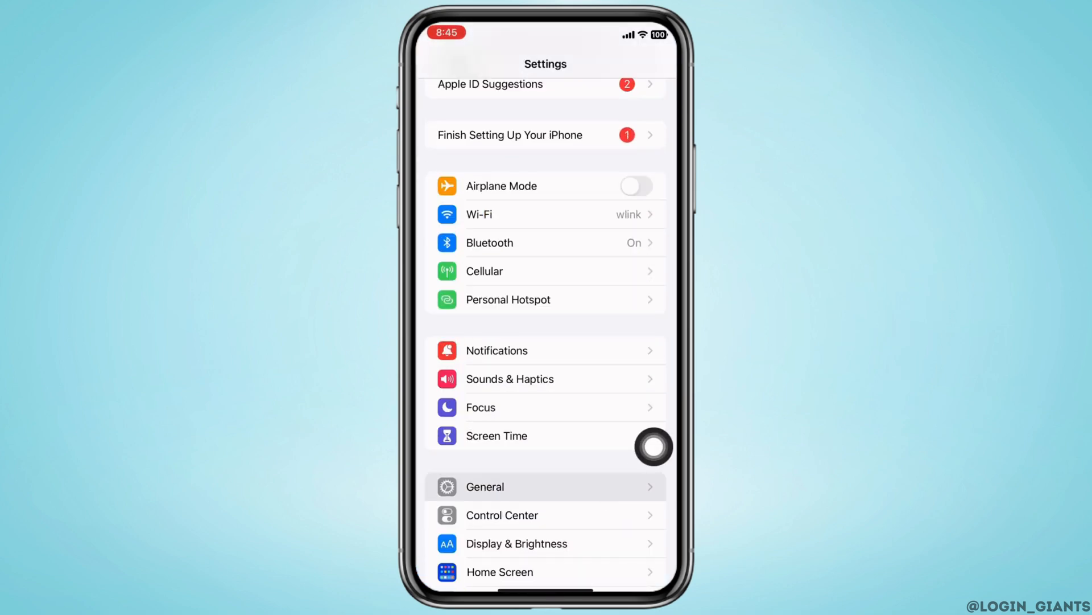
pyautogui.click(484, 487)
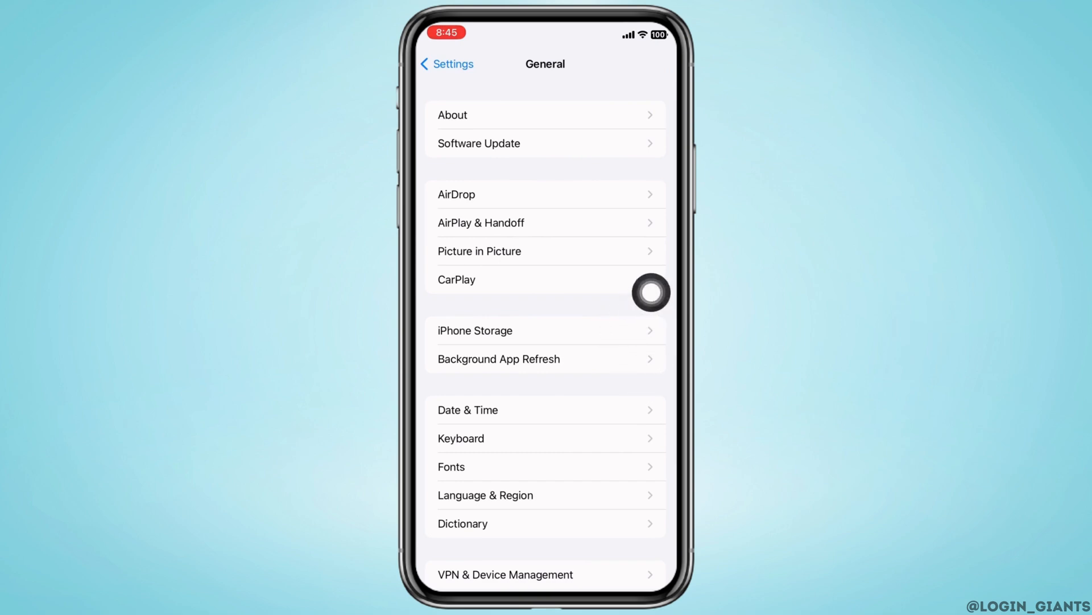
pyautogui.click(475, 330)
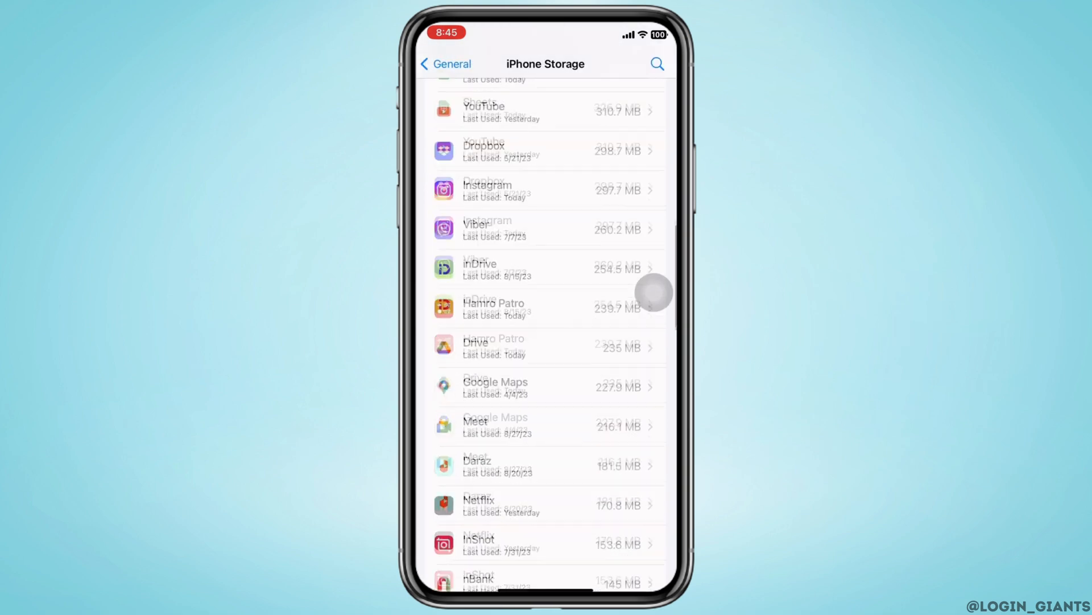
# Offload Maps while keeping its documents and data, then reinstall Maps
pyautogui.scroll(-3)
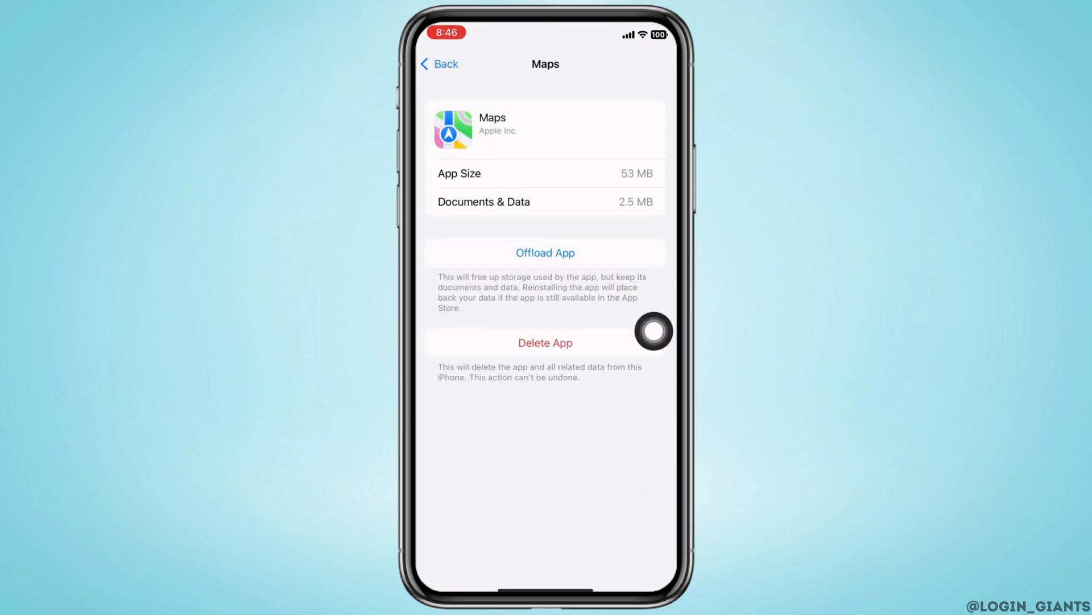
pyautogui.click(545, 252)
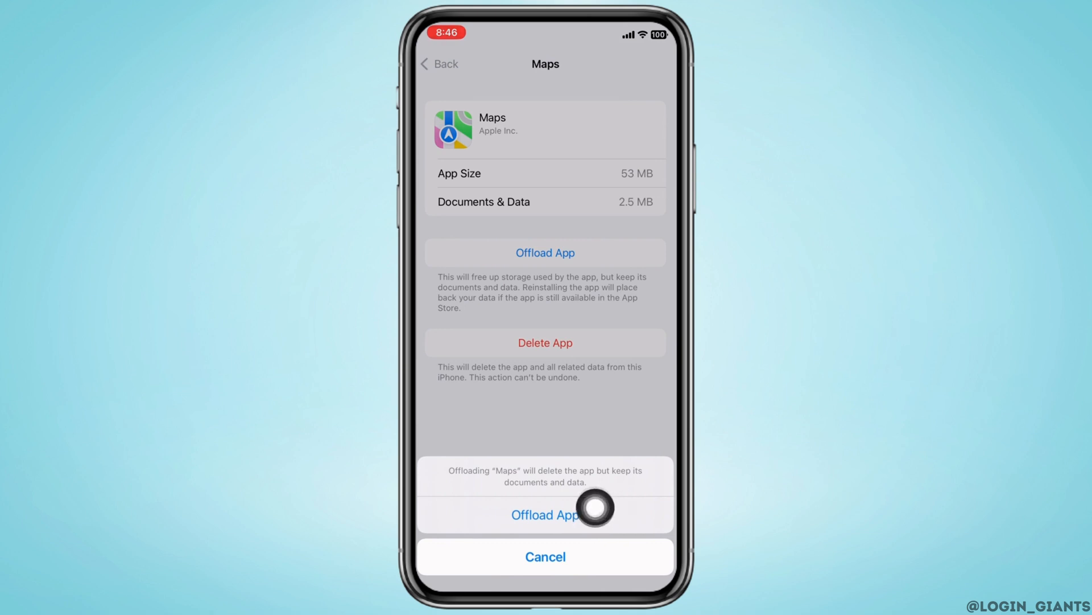
pyautogui.click(545, 515)
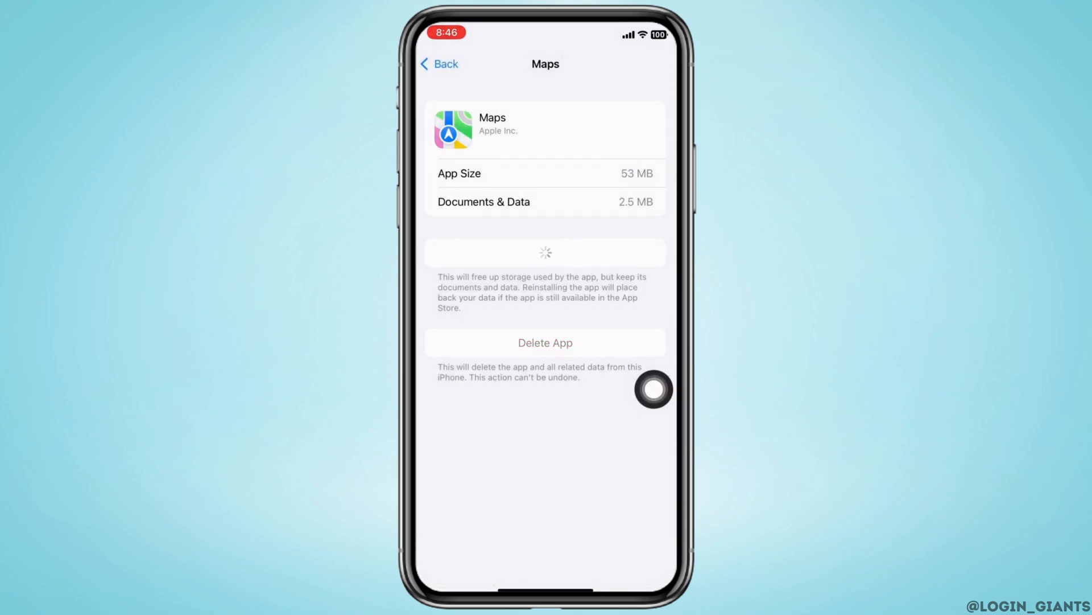
pyautogui.click(545, 252)
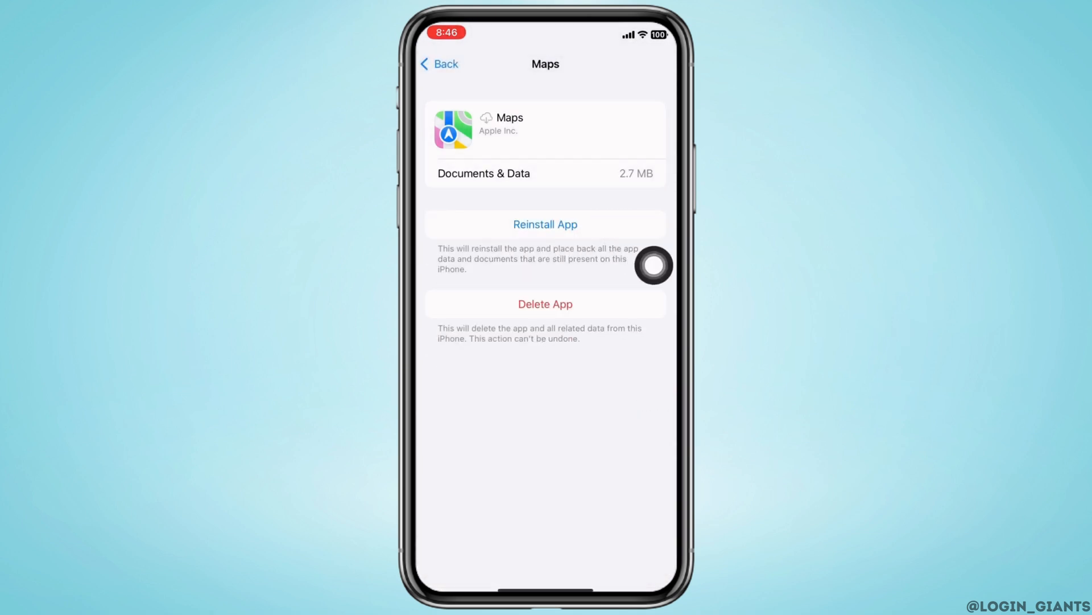
pyautogui.click(545, 224)
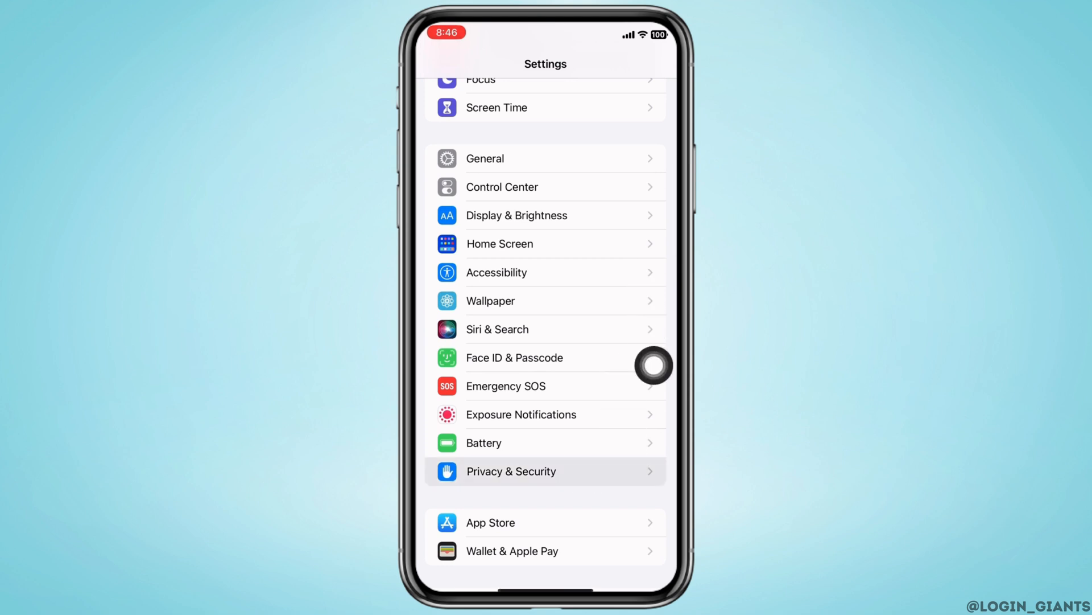
# Open Privacy & Security > Location Services to see each app's location permission
pyautogui.click(511, 471)
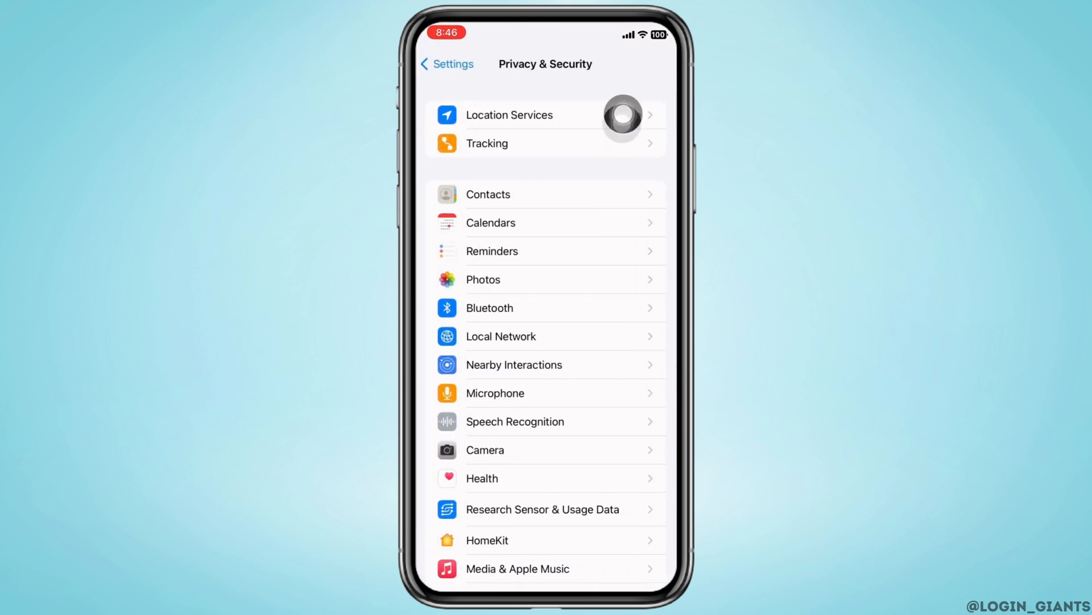
pyautogui.click(509, 115)
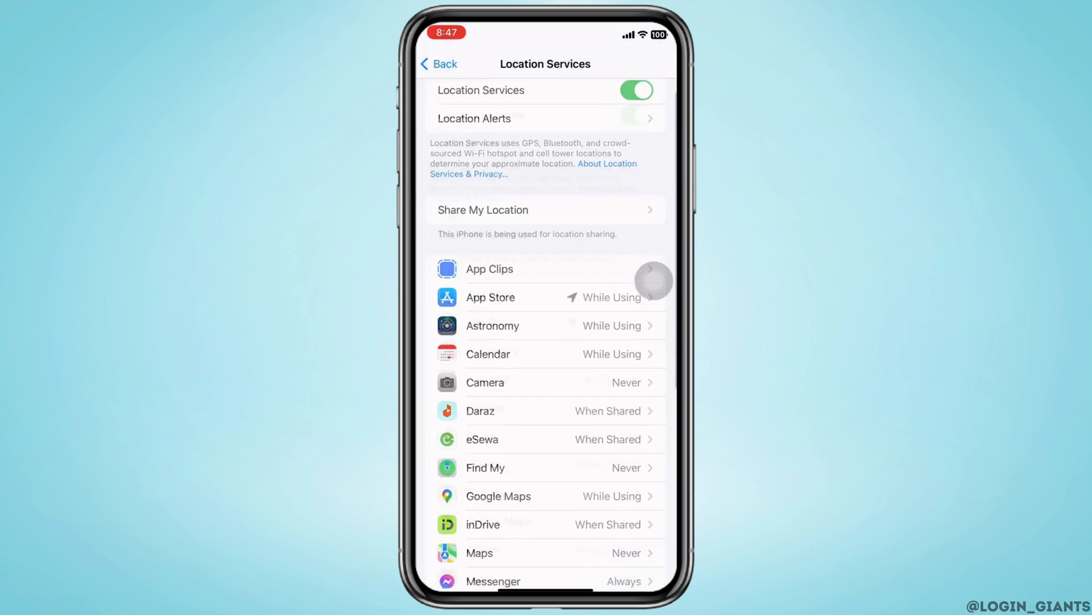
# Set Maps location access to While Using the App and return to Location Services
pyautogui.scroll(-3)
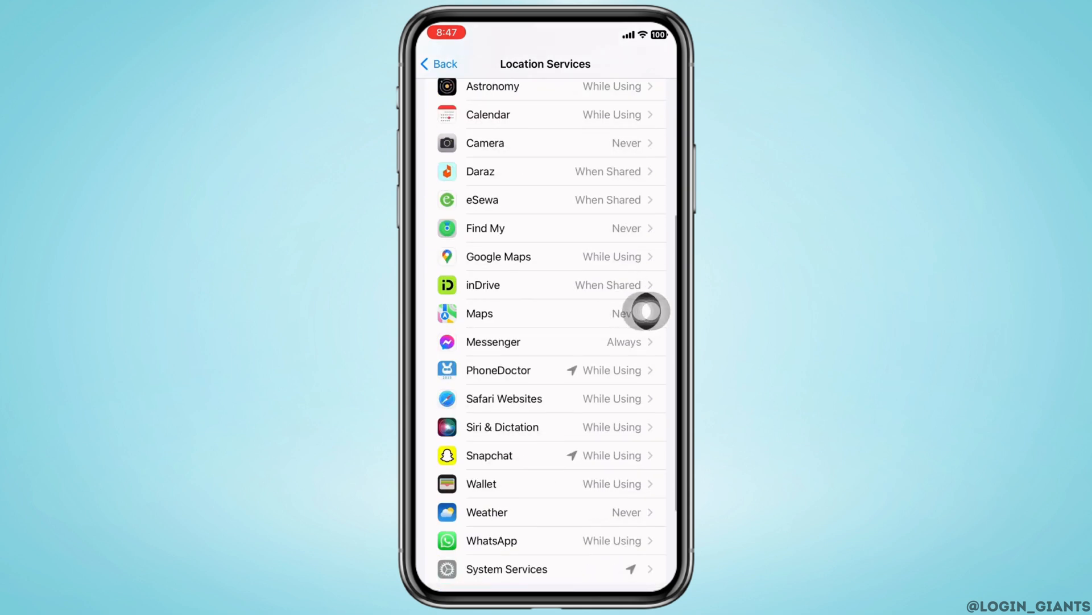
pyautogui.click(545, 314)
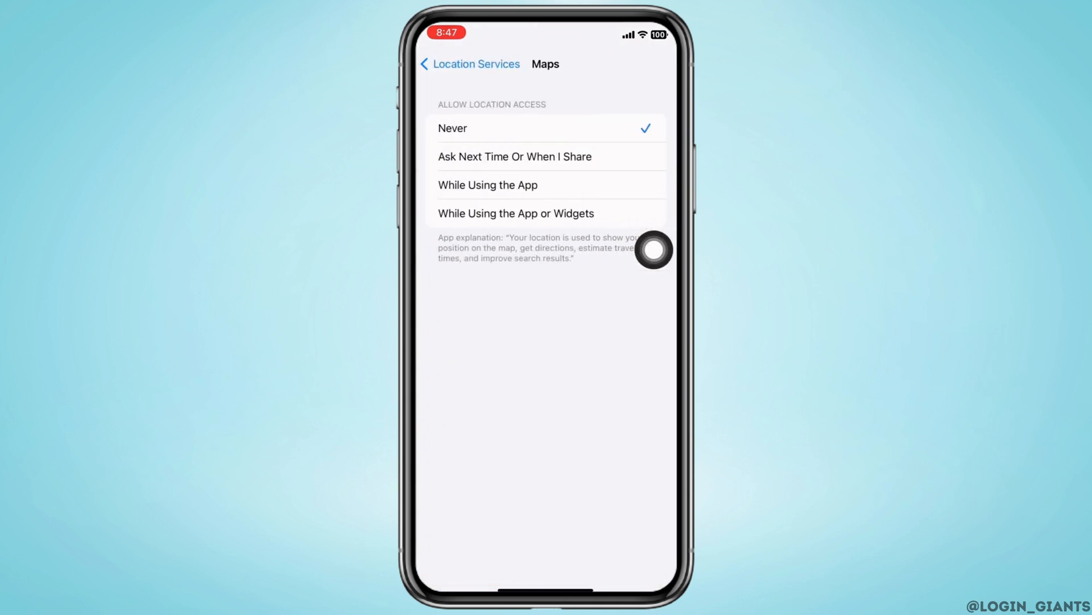
pyautogui.click(488, 184)
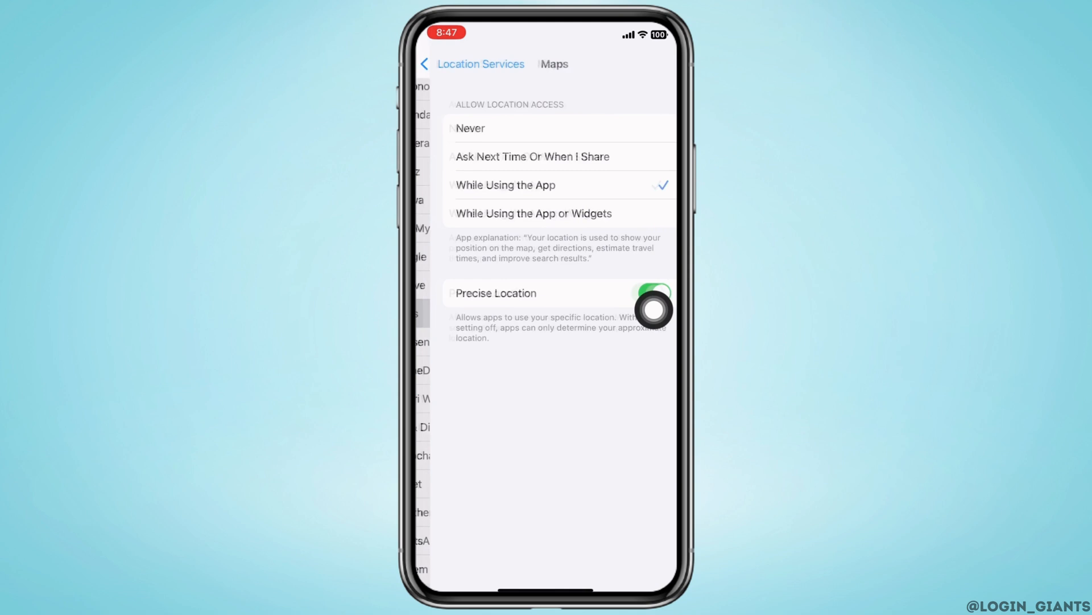
pyautogui.click(426, 63)
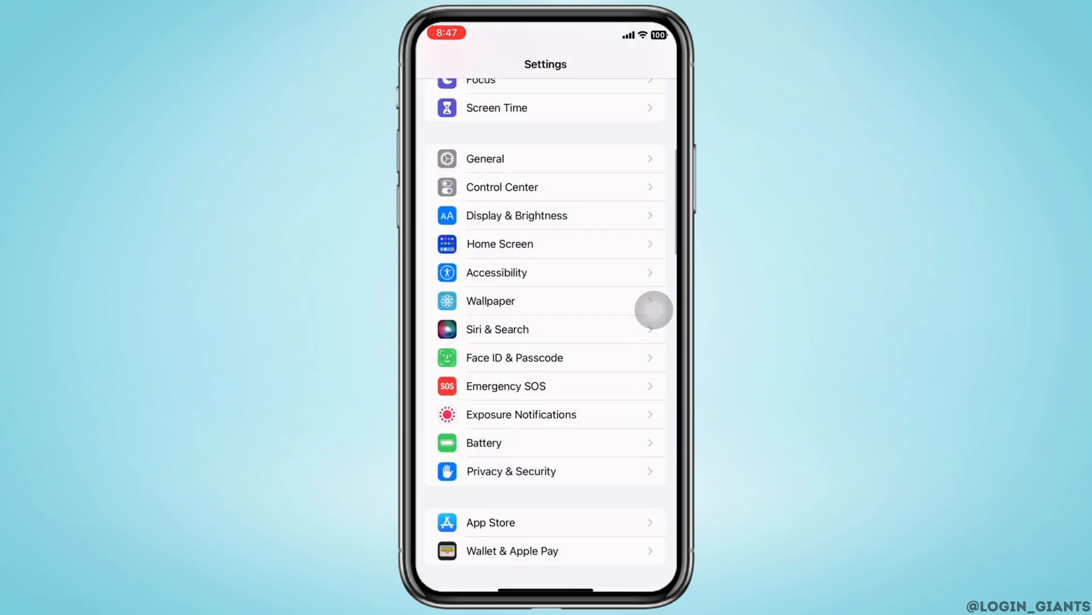
# Keep United States as the region under General > Language & Region
pyautogui.scroll(-3)
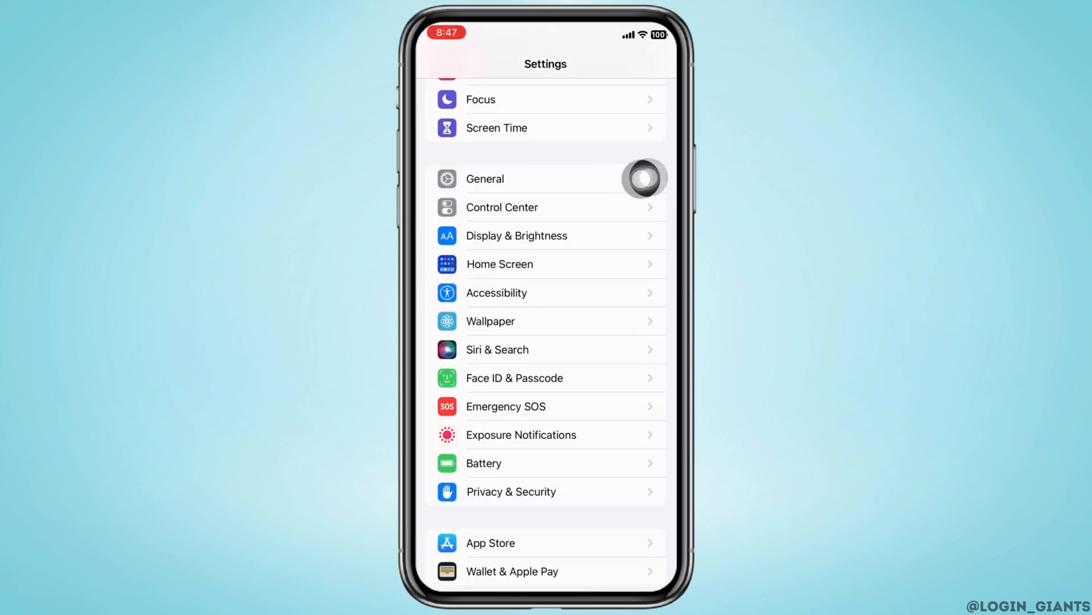
pyautogui.click(484, 178)
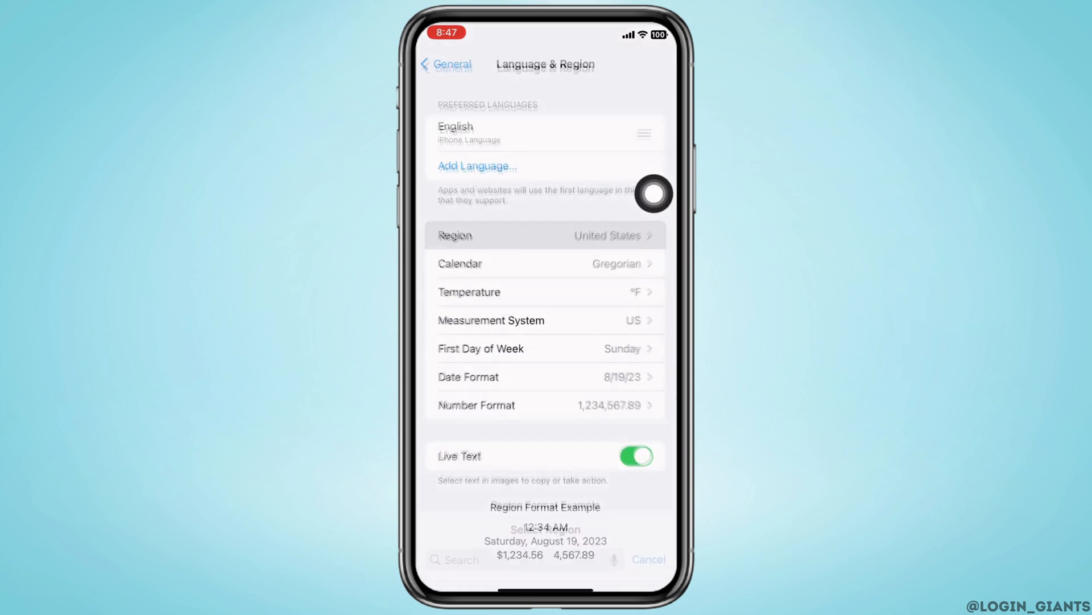
pyautogui.click(545, 235)
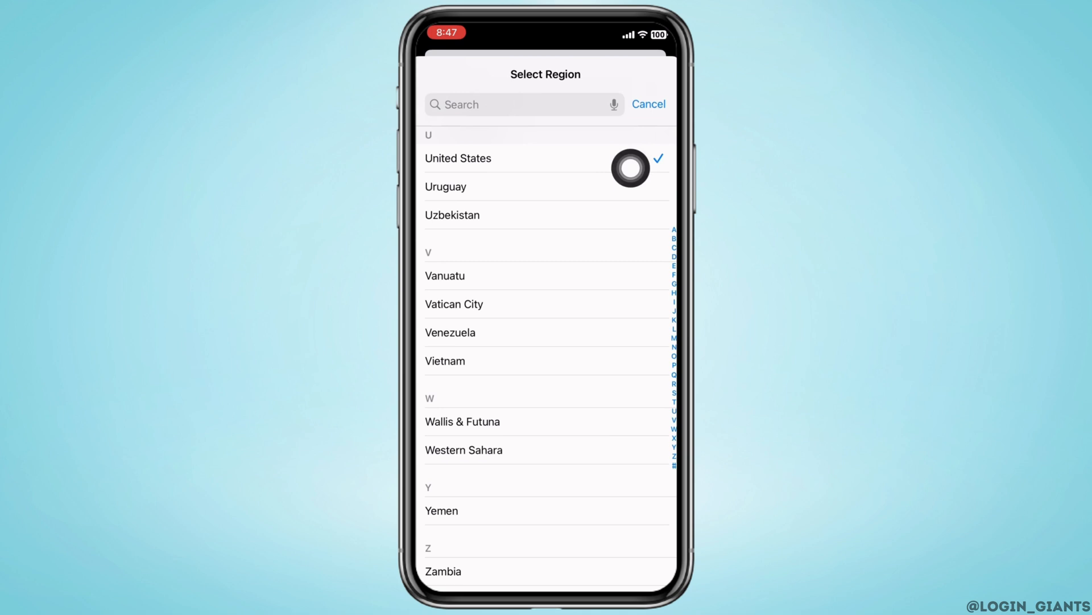
pyautogui.click(458, 158)
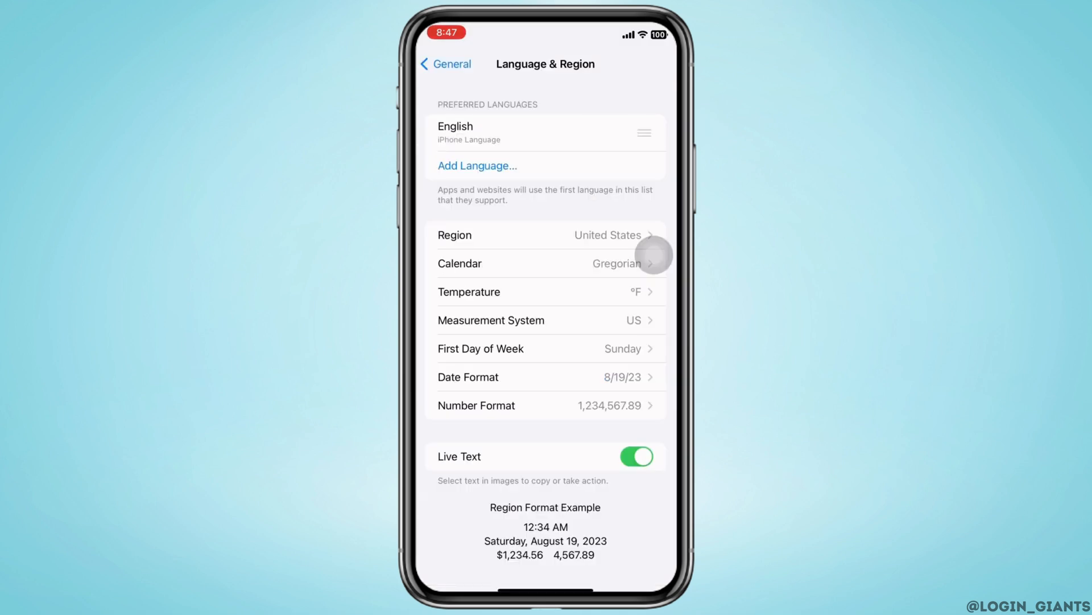
pyautogui.click(445, 63)
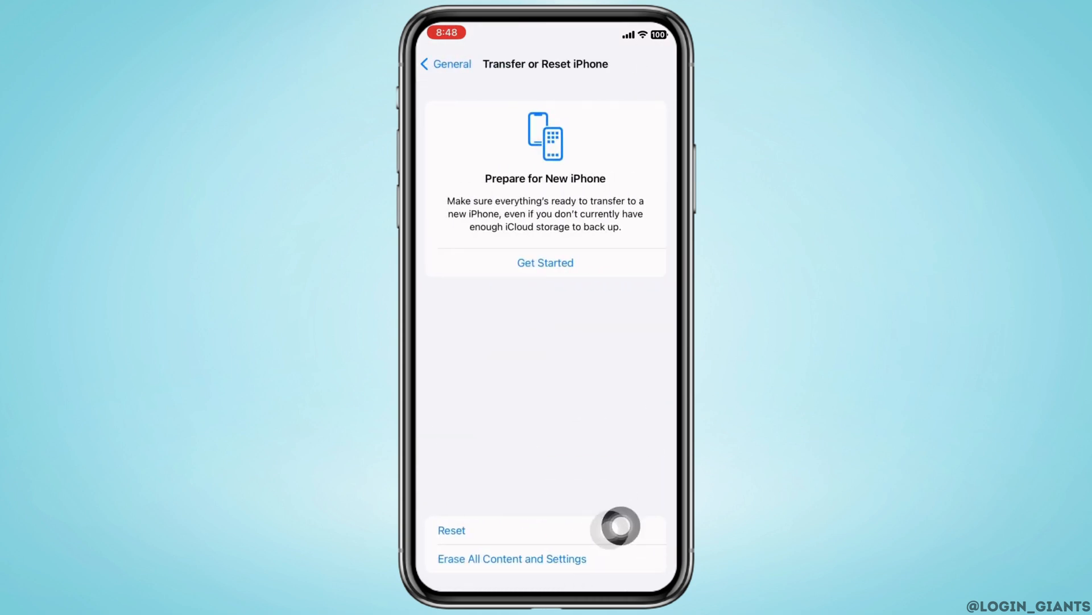
# Choose and confirm Reset Network Settings under Transfer or Reset iPhone
pyautogui.click(451, 530)
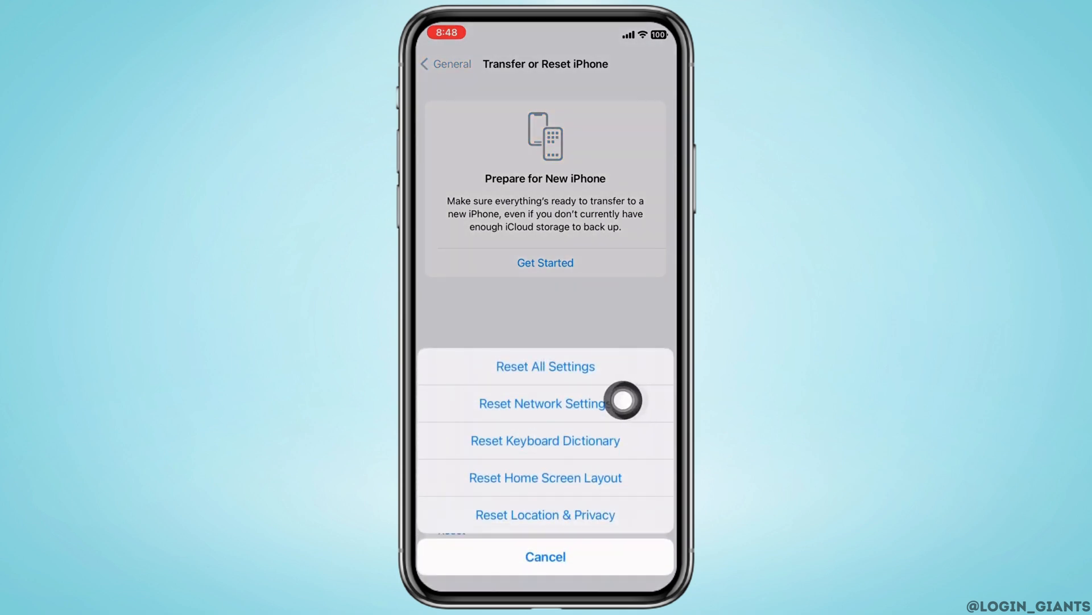
pyautogui.click(546, 556)
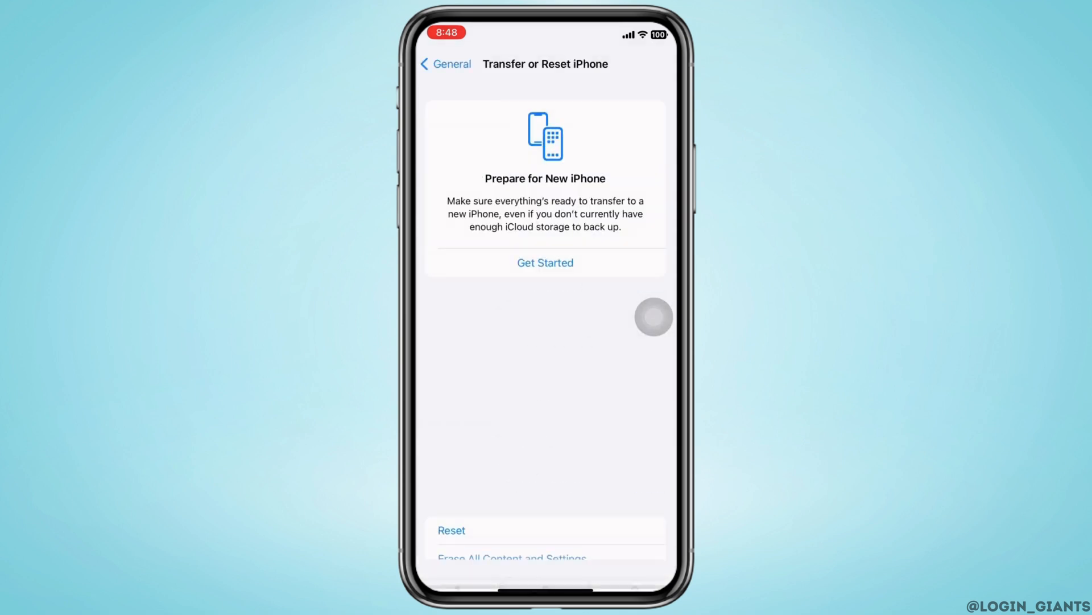
pyautogui.click(451, 530)
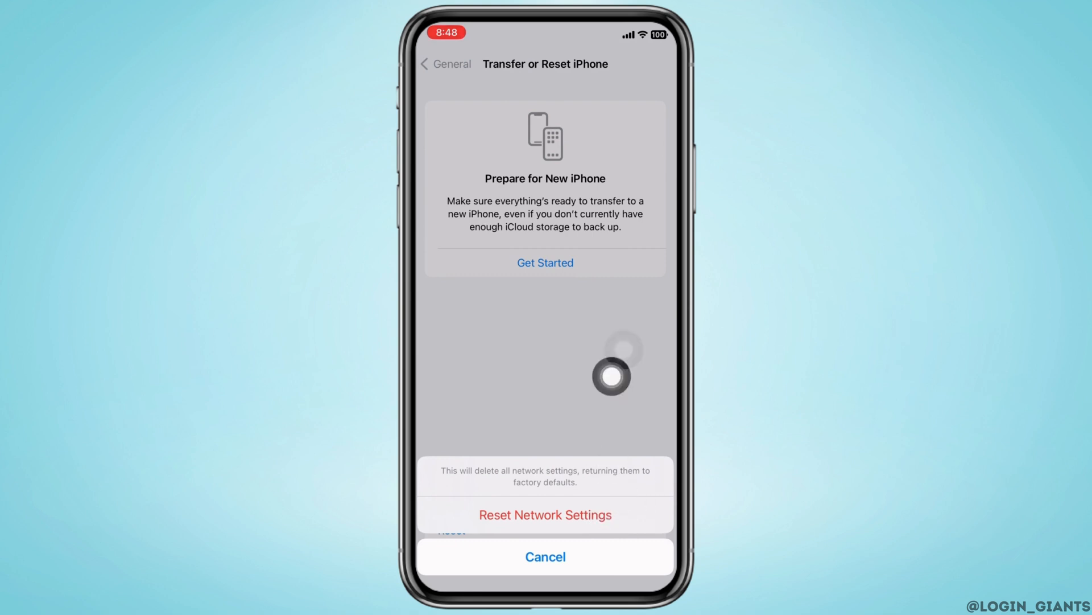
pyautogui.moveTo(653, 342)
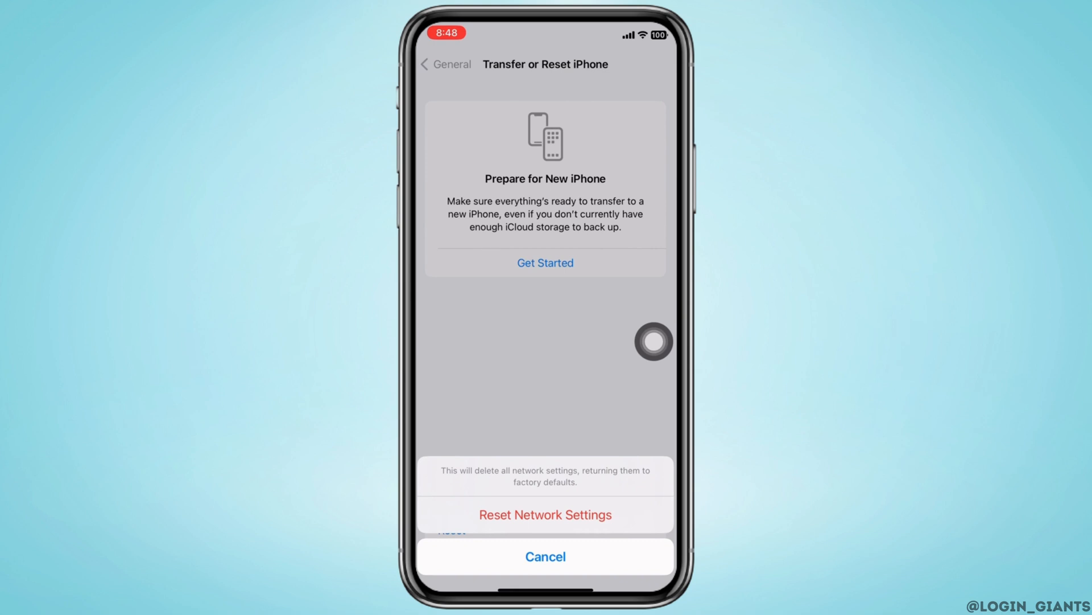
pyautogui.click(545, 514)
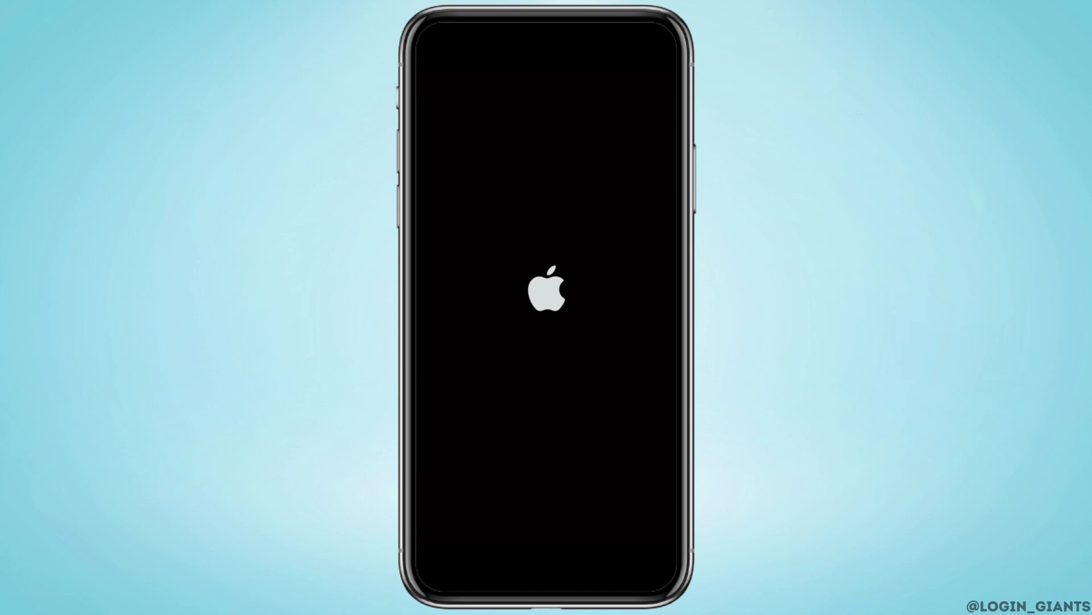